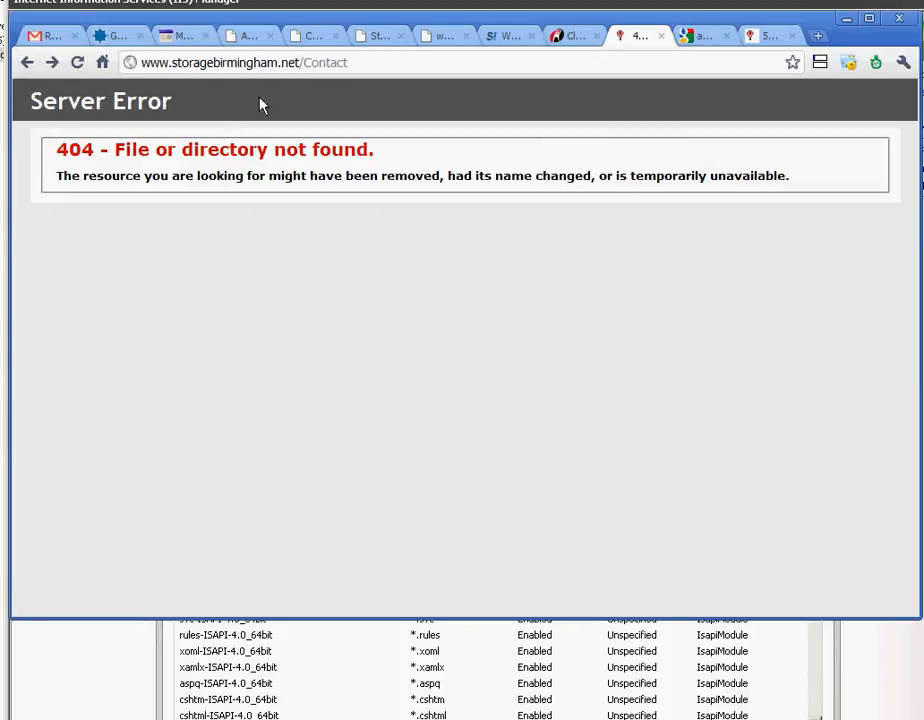
drag(152, 149, 318, 149)
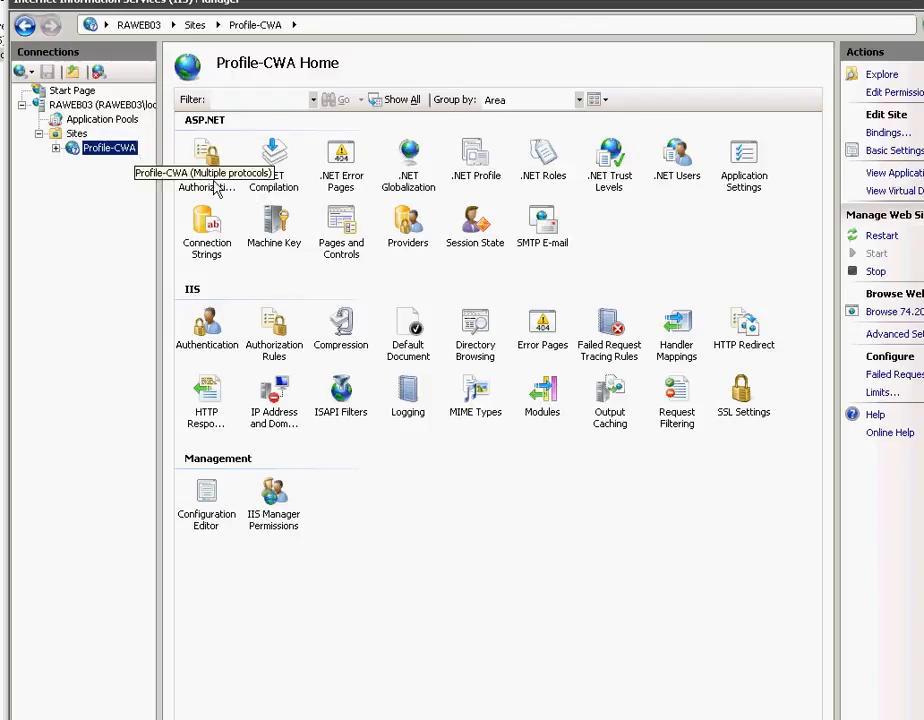
- Set PageHandlerFactory-Integrated-4.0's request path to * and accept its request restrictions
double_click(676, 325)
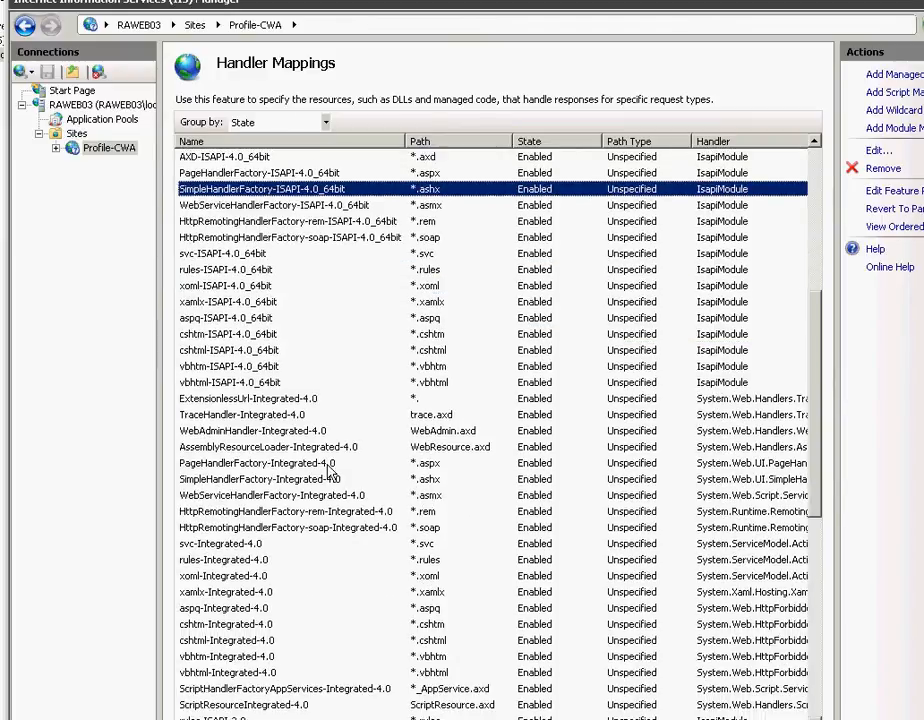
mouse_move(395, 465)
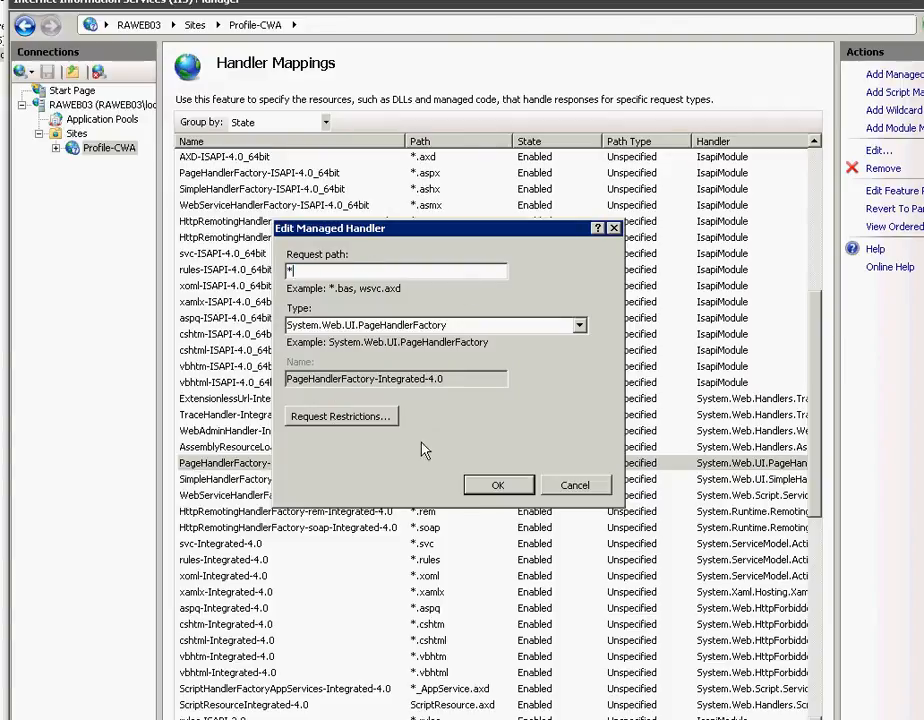
click(341, 415)
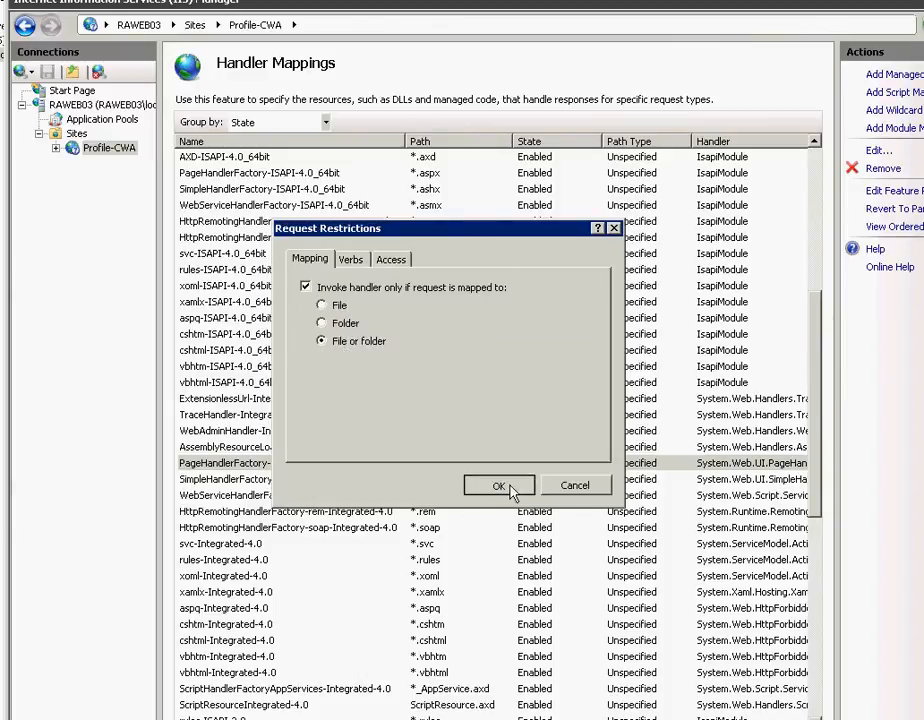
click(498, 485)
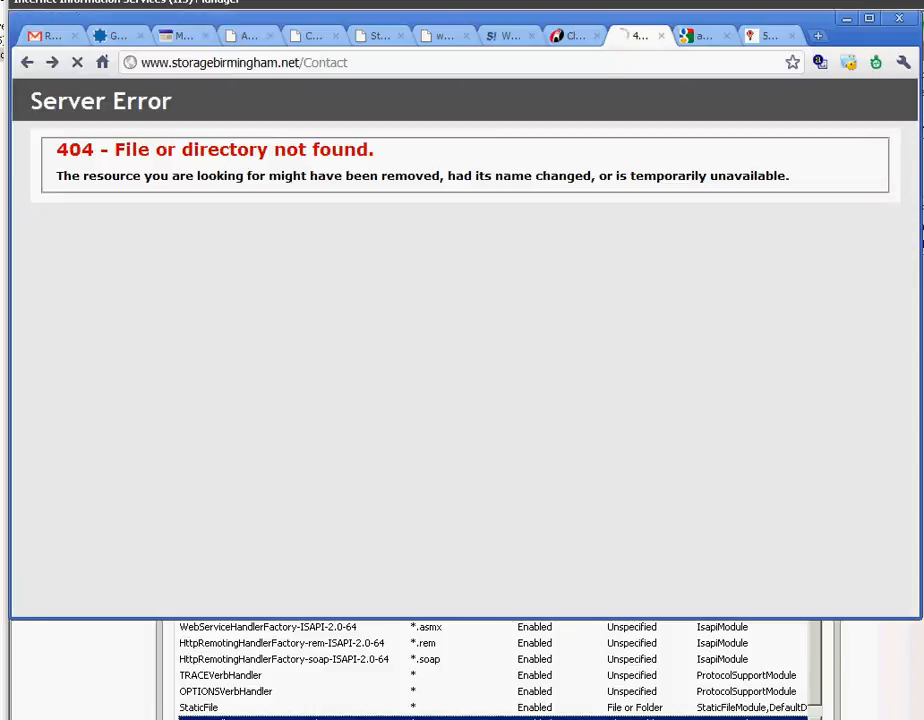
click(78, 62)
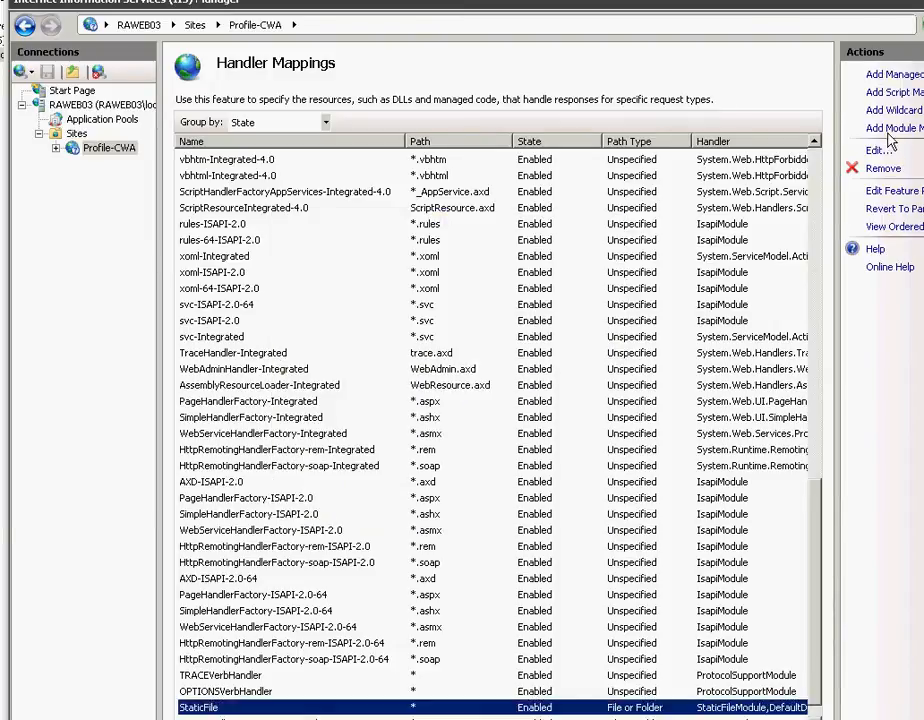
- Add module mapping 'CSS' for *.css via StaticFileModule, invoked only for files
click(893, 127)
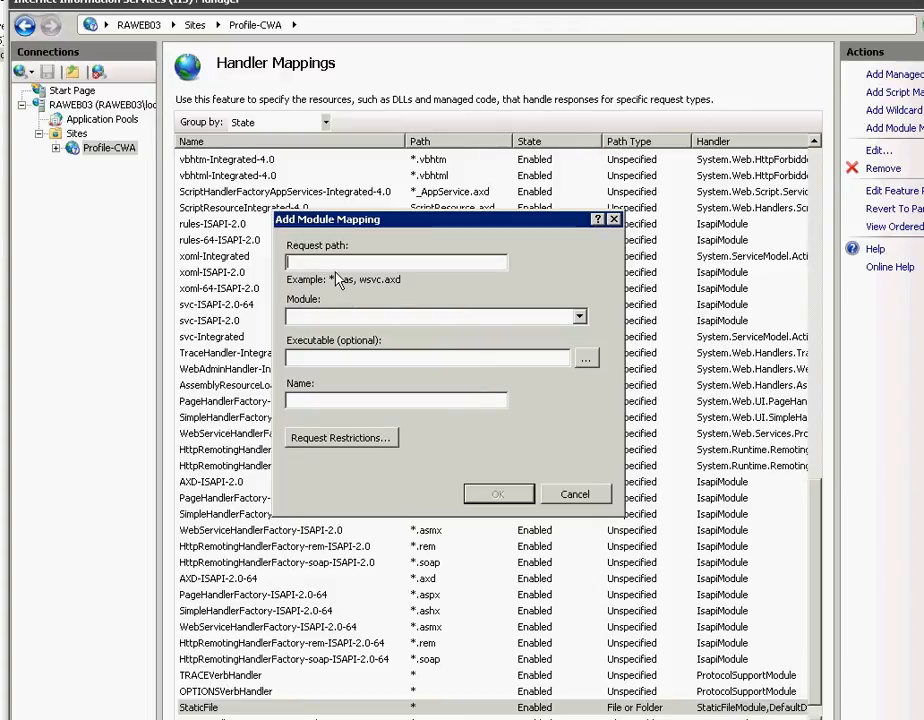
text(*.css)
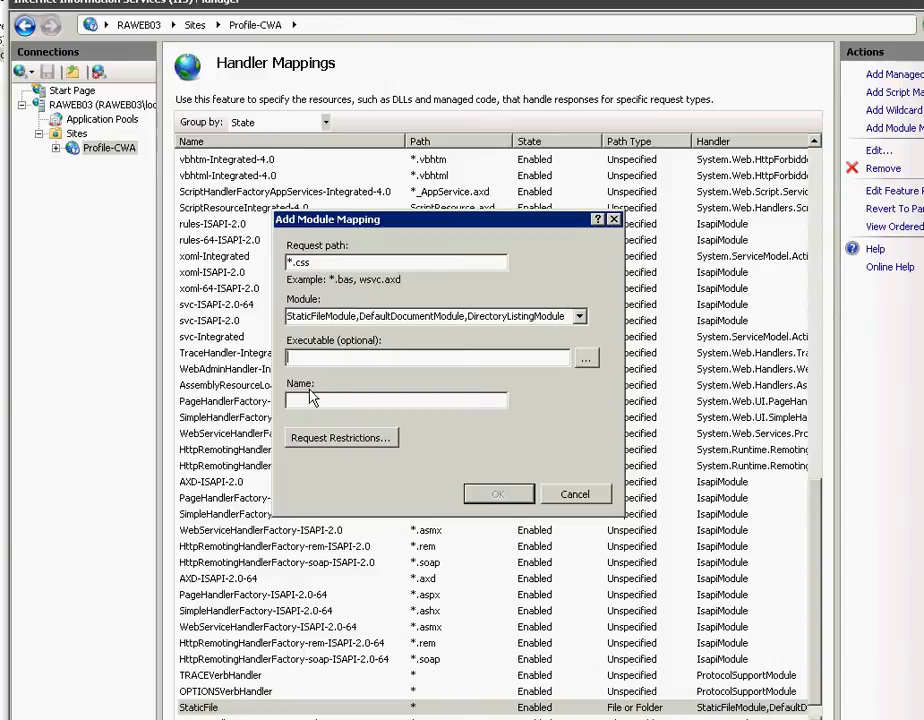
text(C)
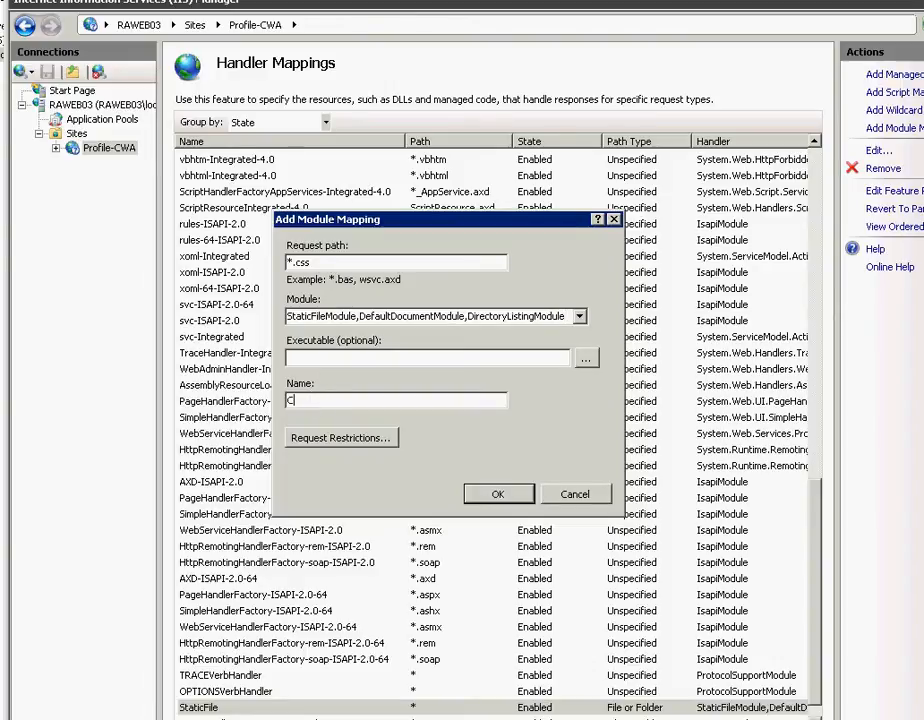
click(340, 437)
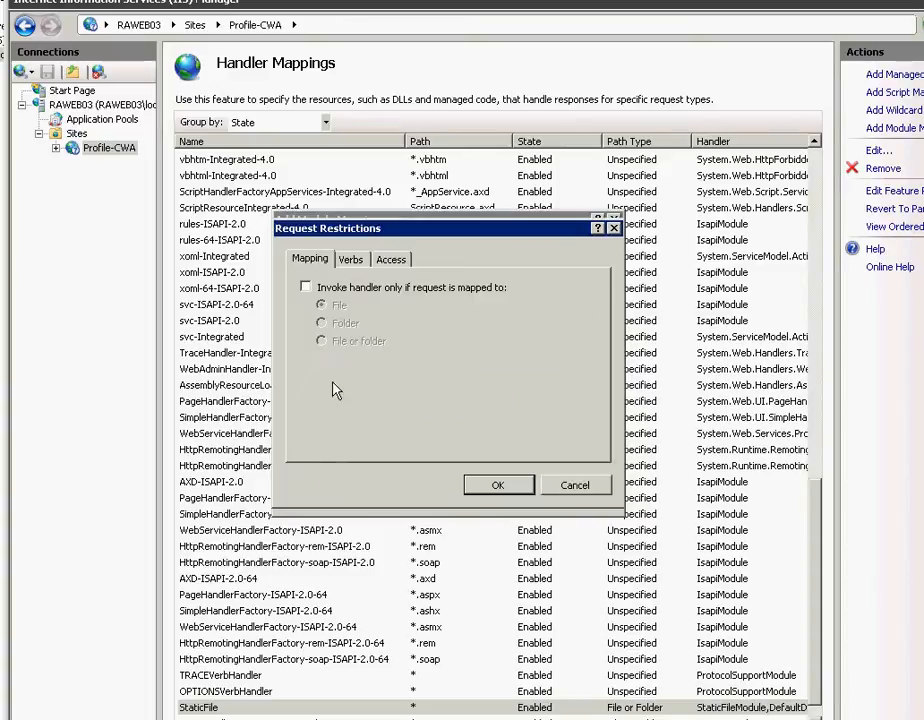
click(306, 287)
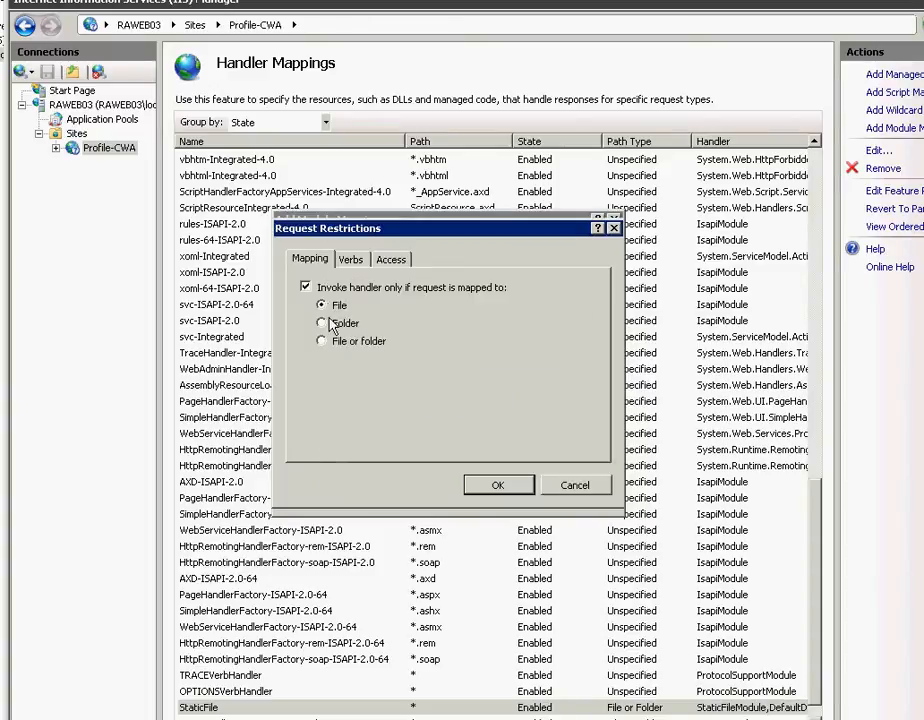
click(351, 259)
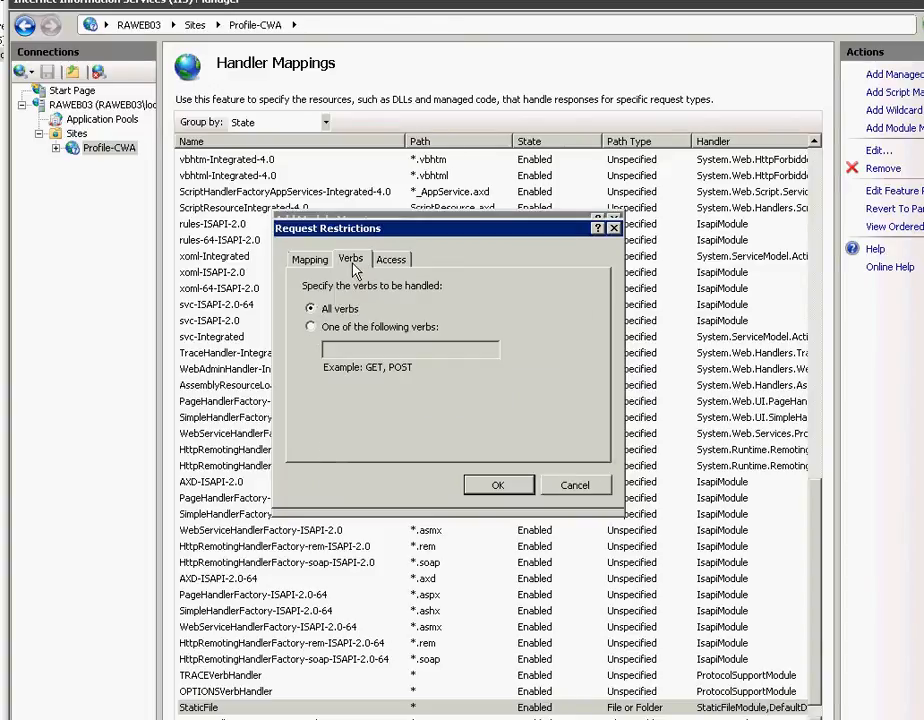
click(391, 259)
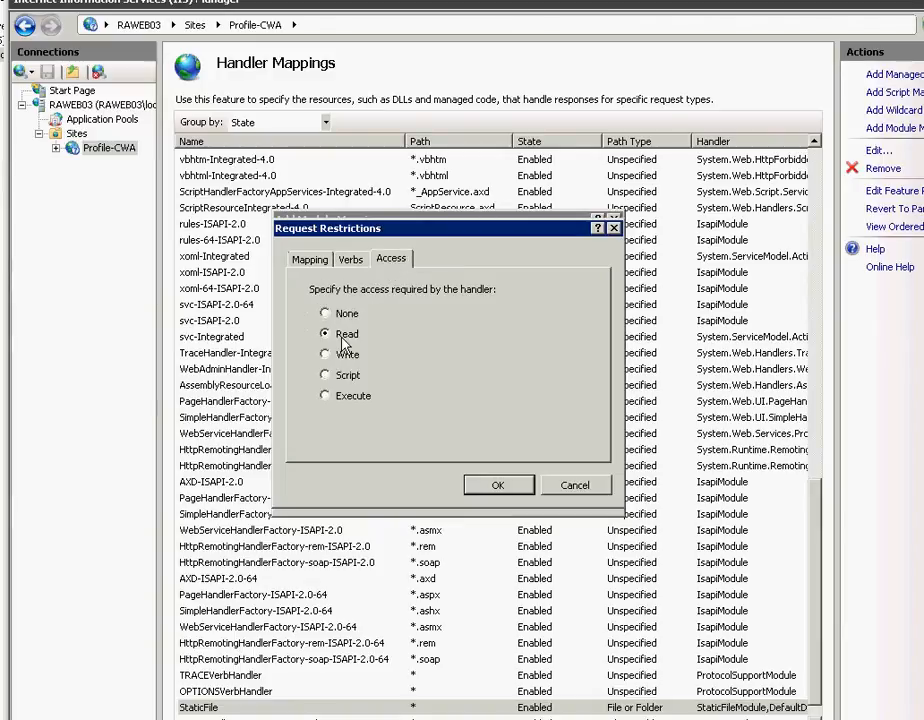
click(498, 484)
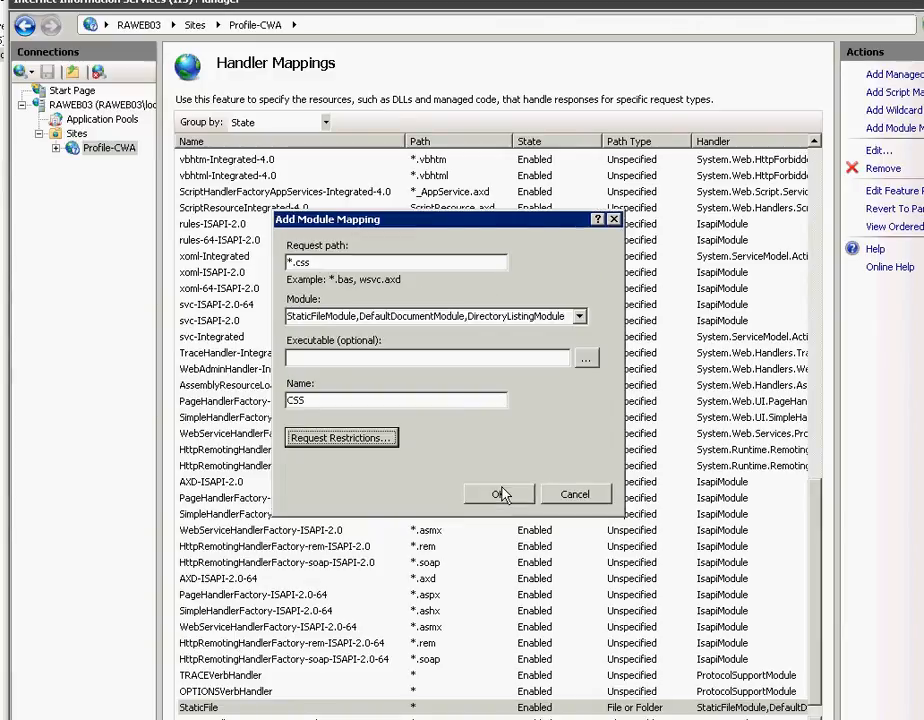
click(499, 493)
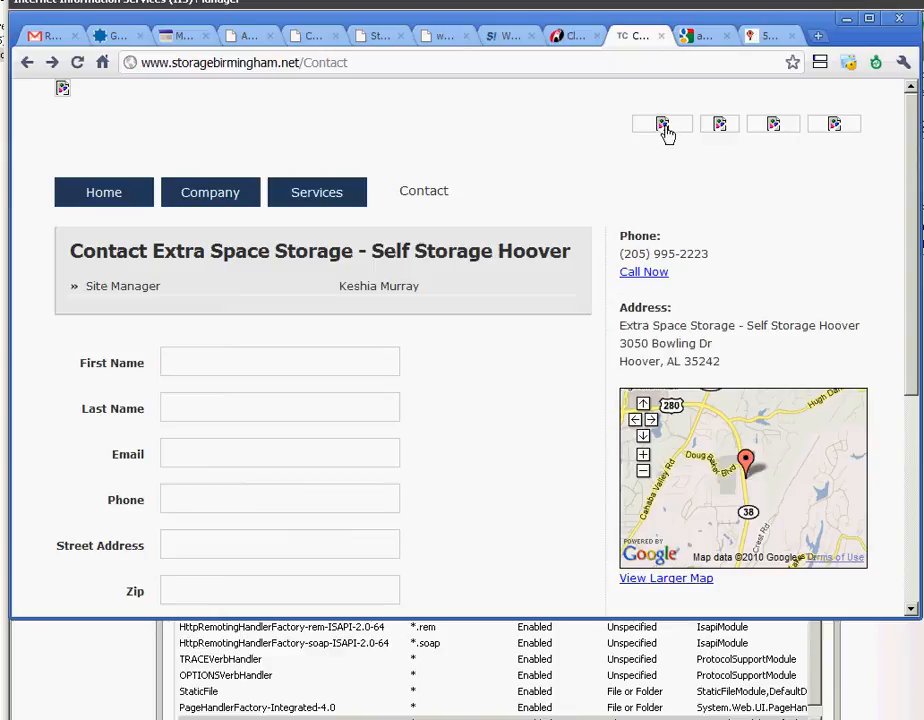
mouse_move(718, 124)
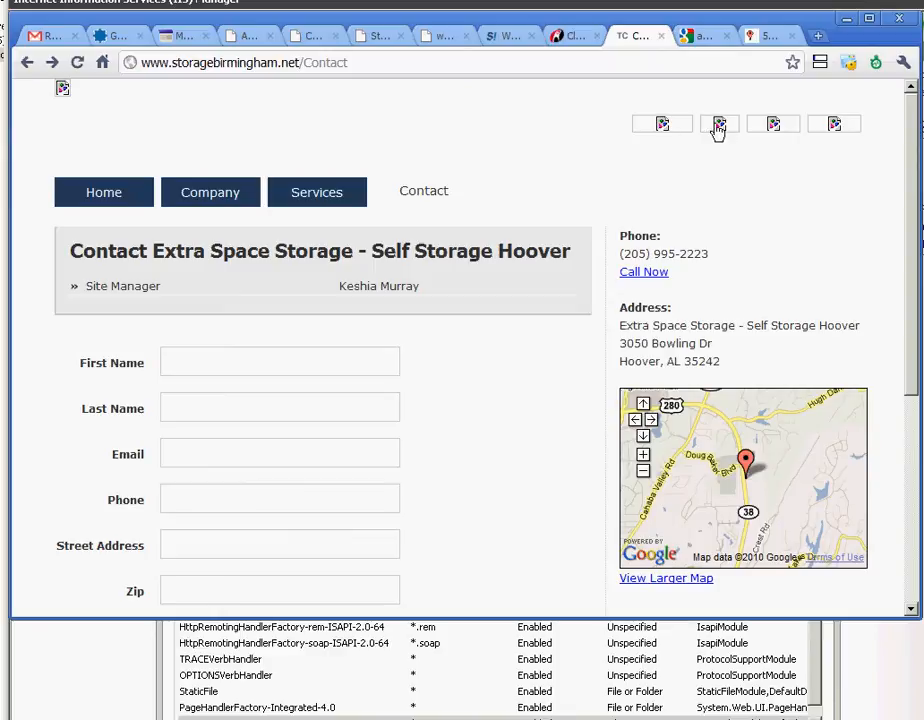
mouse_move(363, 278)
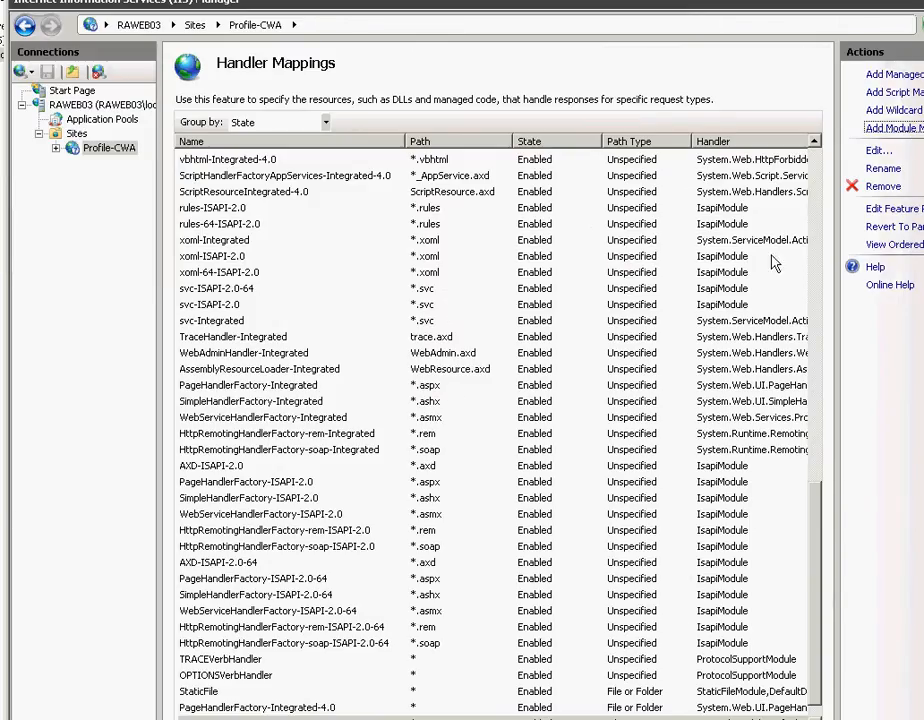
mouse_move(371, 694)
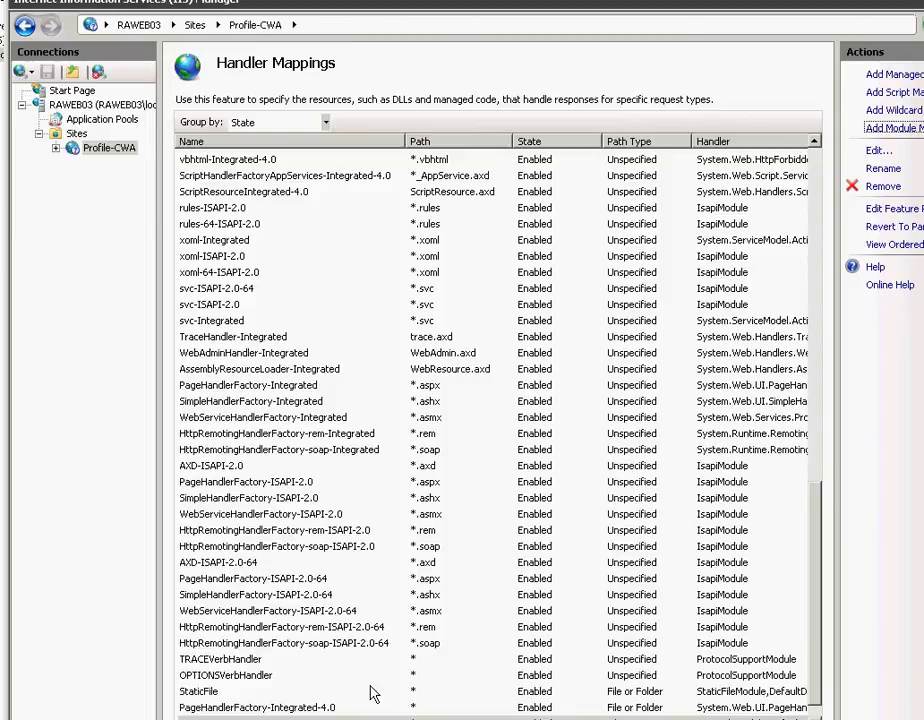
mouse_move(420, 437)
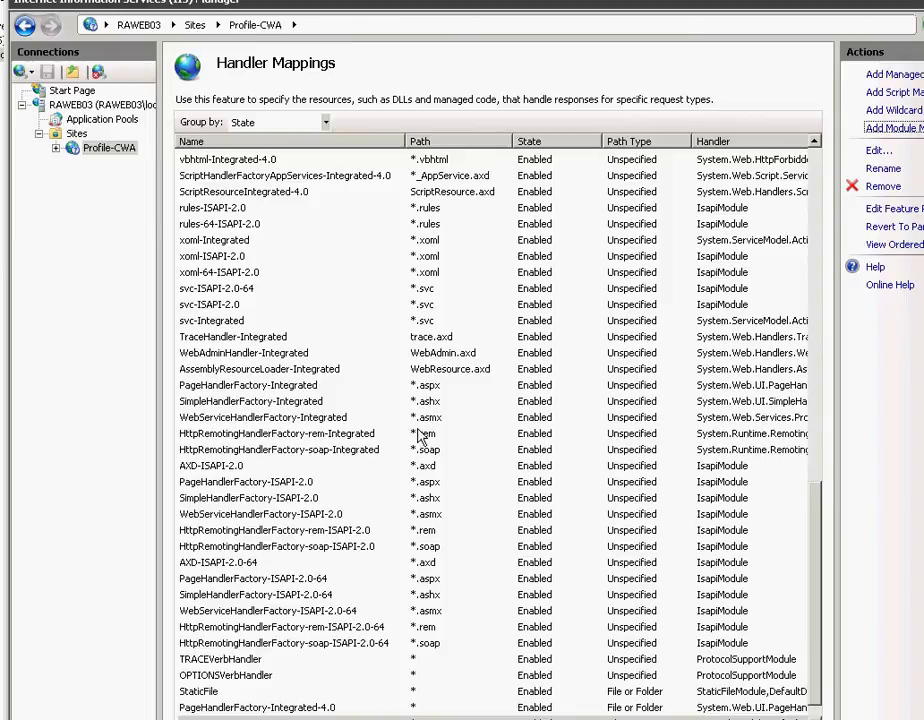
mouse_move(386, 498)
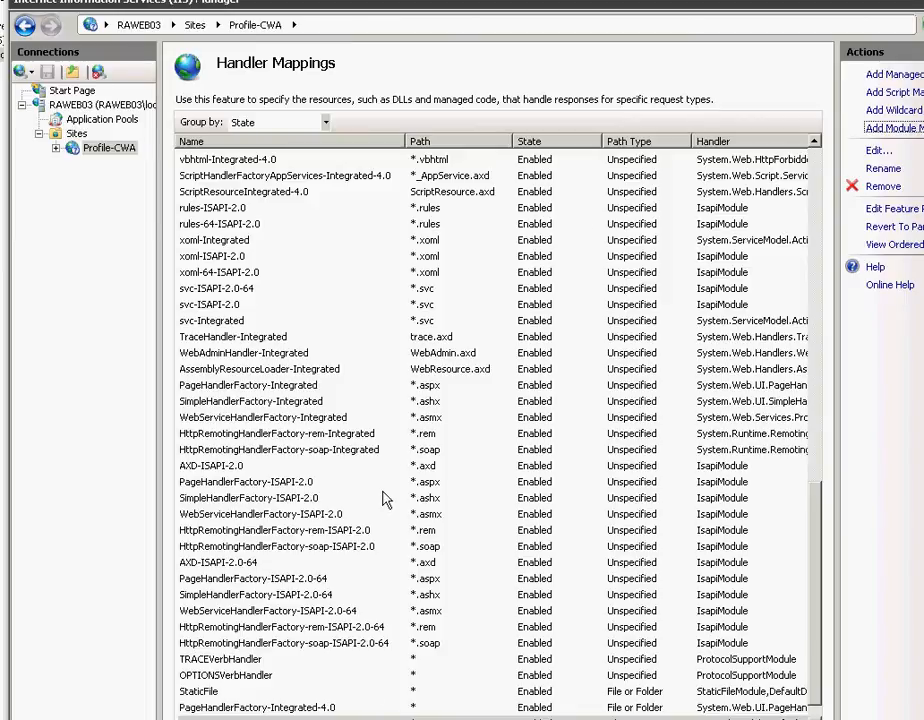
click(197, 691)
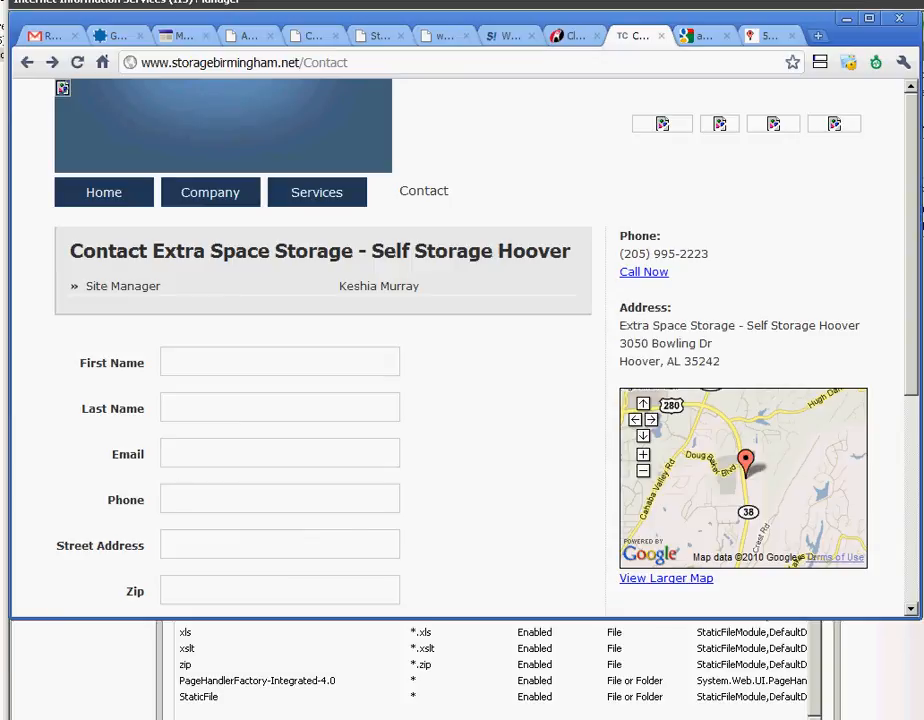
mouse_move(523, 252)
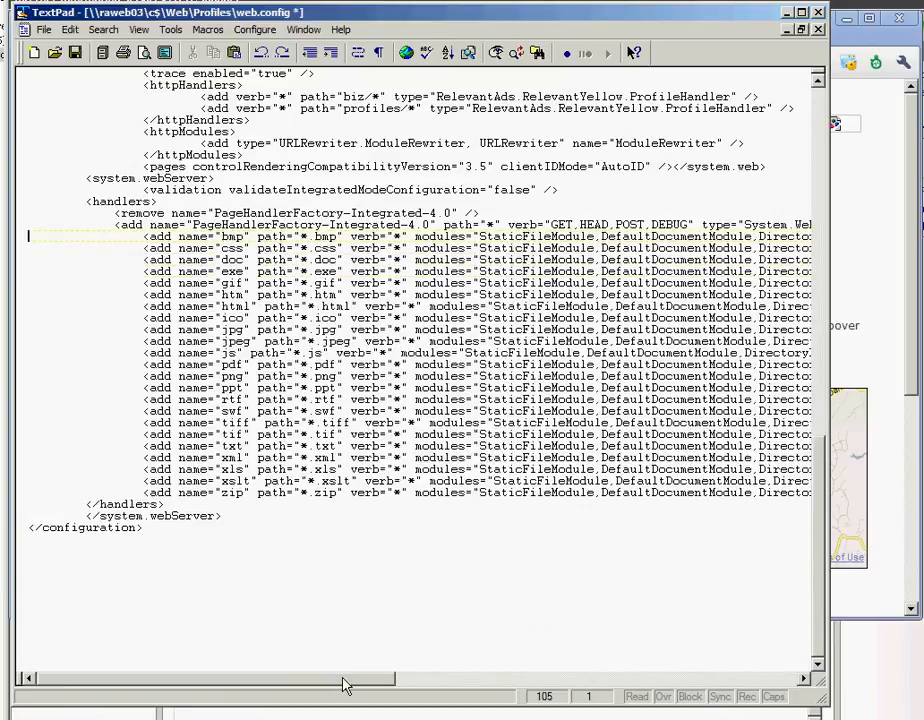
- Redo the last edit to web.config's handlers section in TextPad
key(ctrl+y)
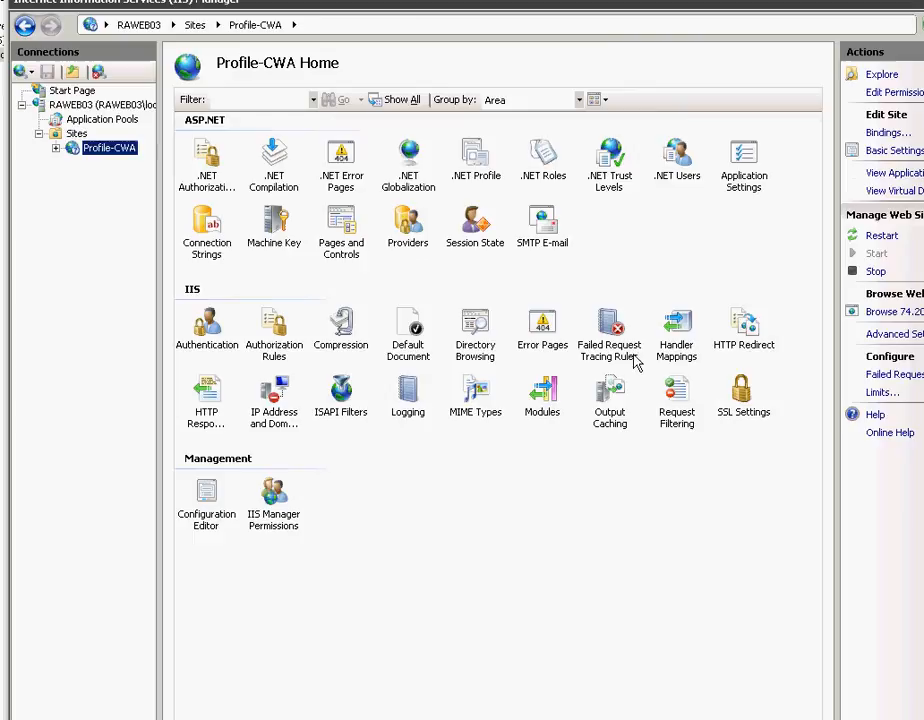
- Open Profile-CWA's Handler Mappings and scroll to the bmp–zip StaticFileModule entries
double_click(676, 323)
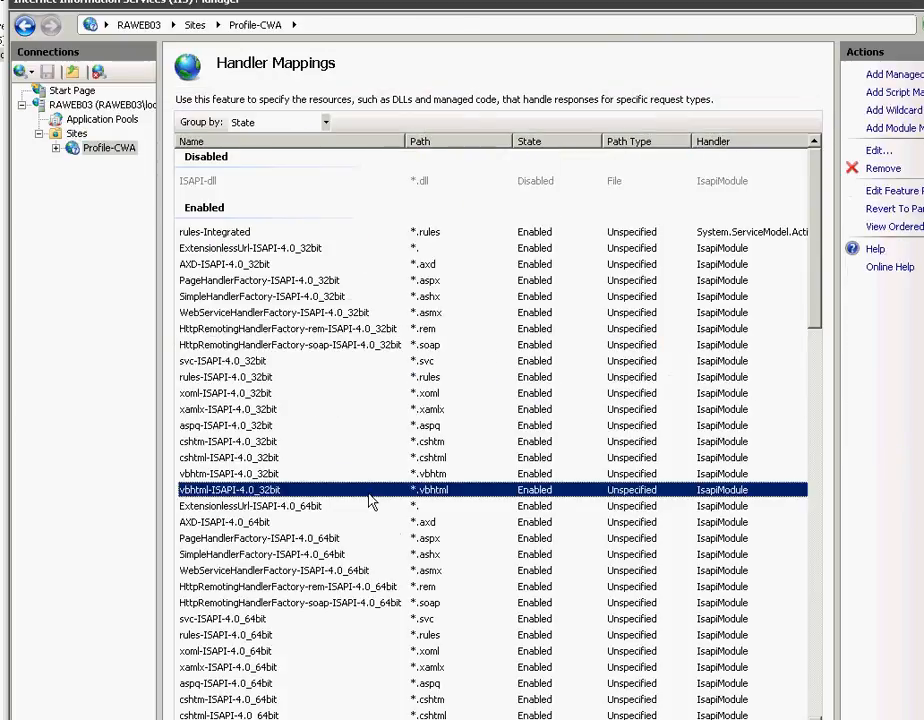
scroll(down, 3)
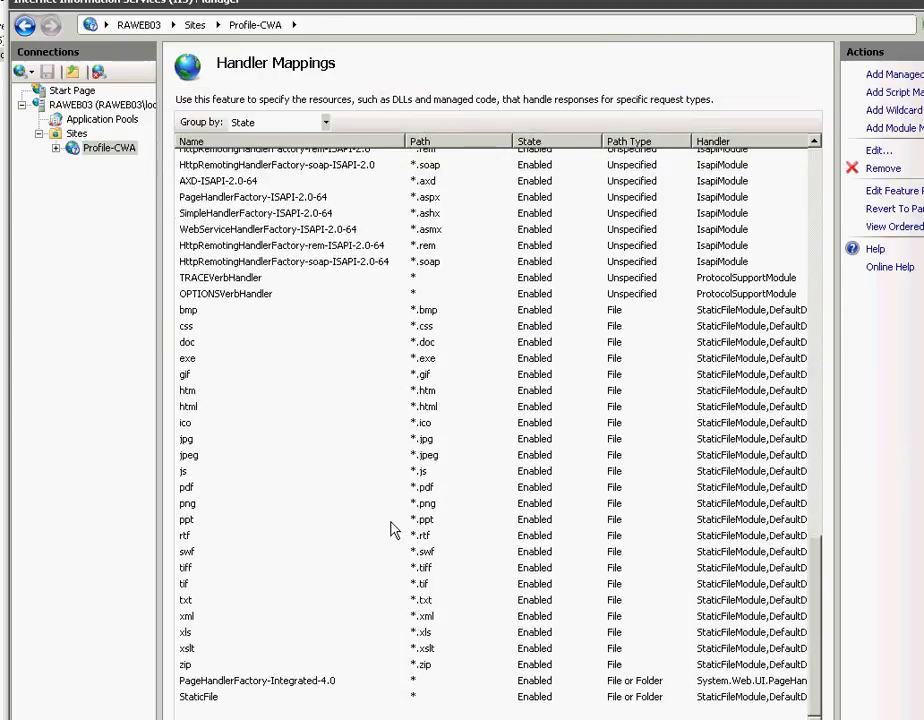